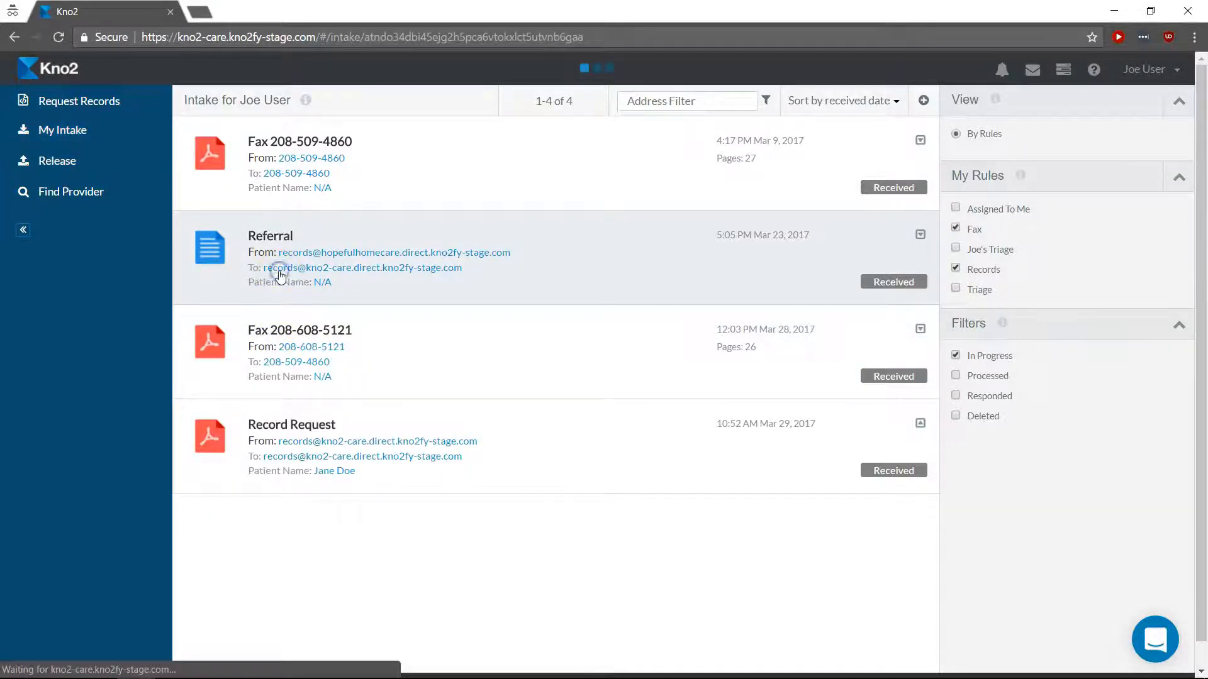
Open the Referral message so its Records Request attachment is displayed.
click(270, 235)
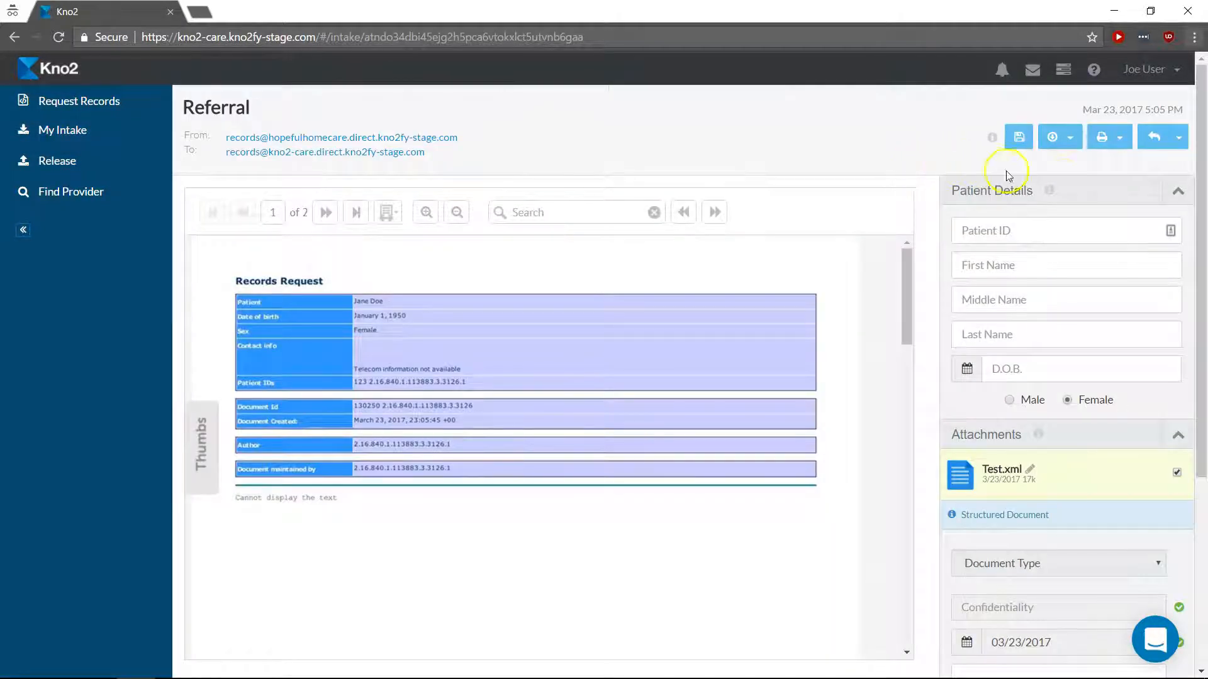
Print the selected attachment through Print with Kno2, keeping Include Selected Attachment(s) checked.
click(1118, 136)
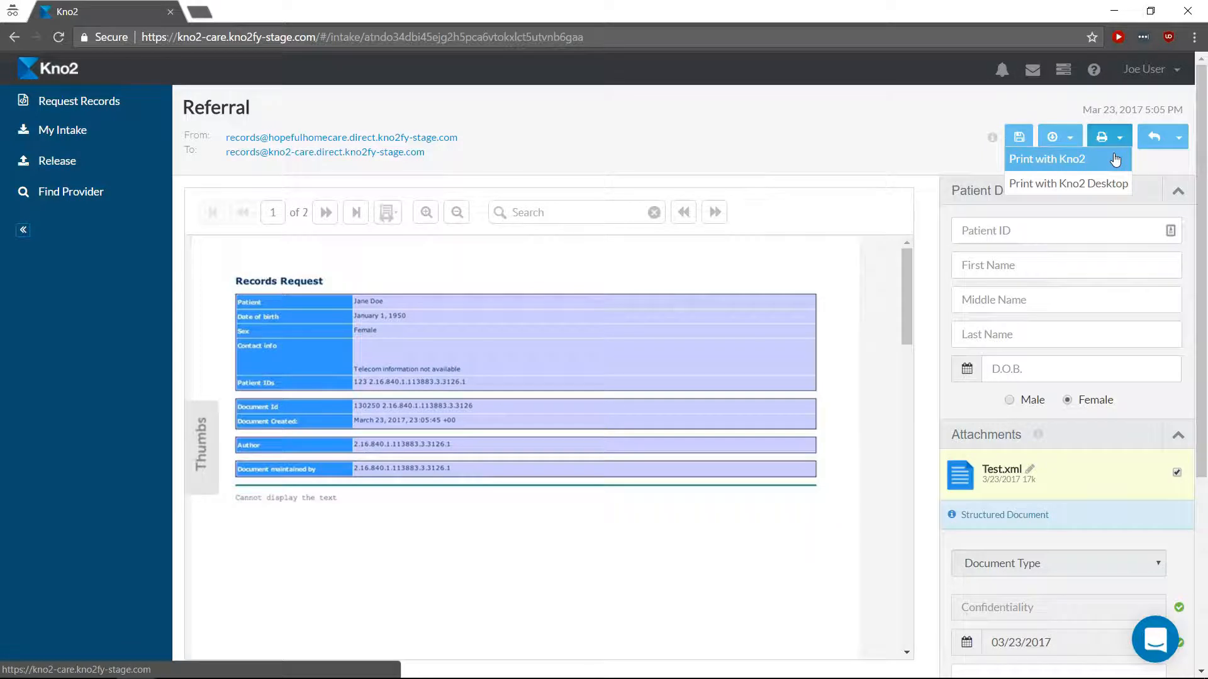
click(1046, 159)
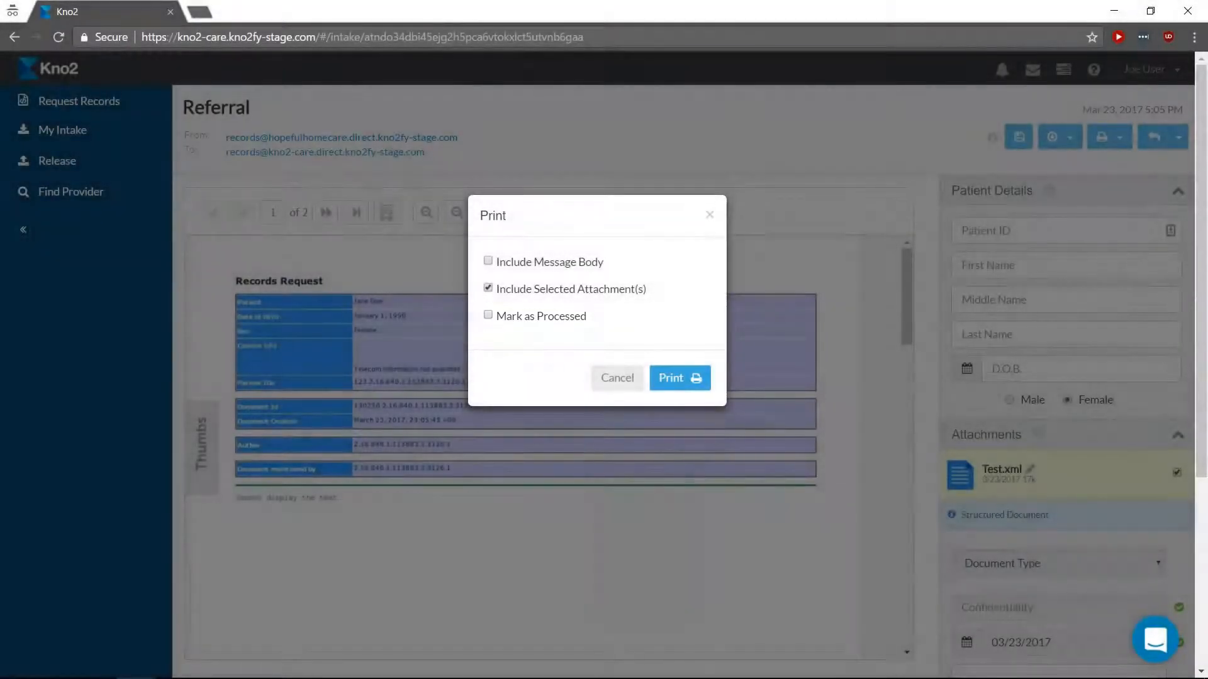
click(678, 377)
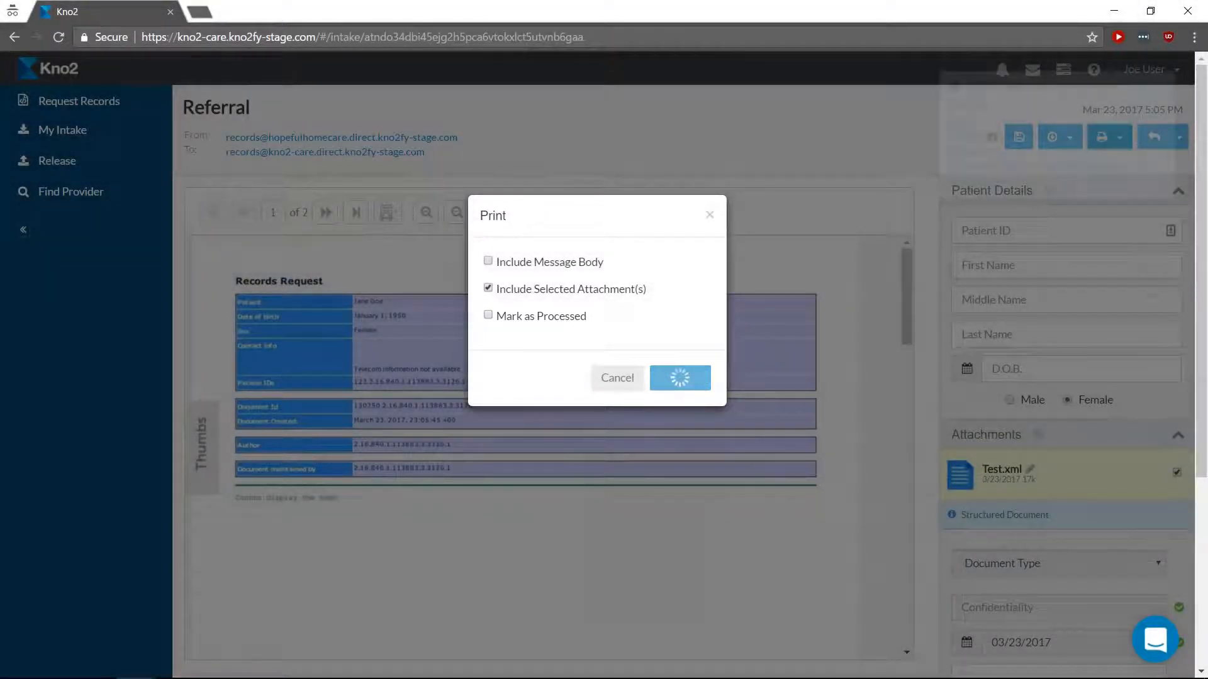
click(680, 378)
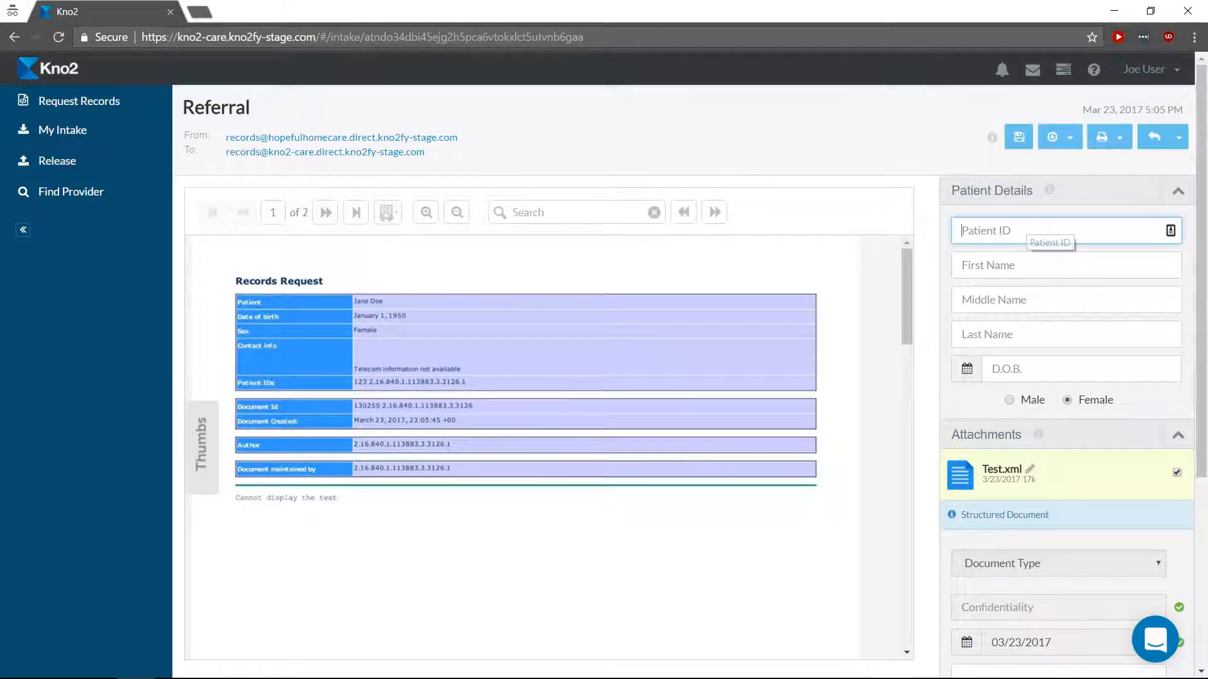
Enter Patient ID 123, first name Jane, Document Type Referral, and save the message data.
text(123)
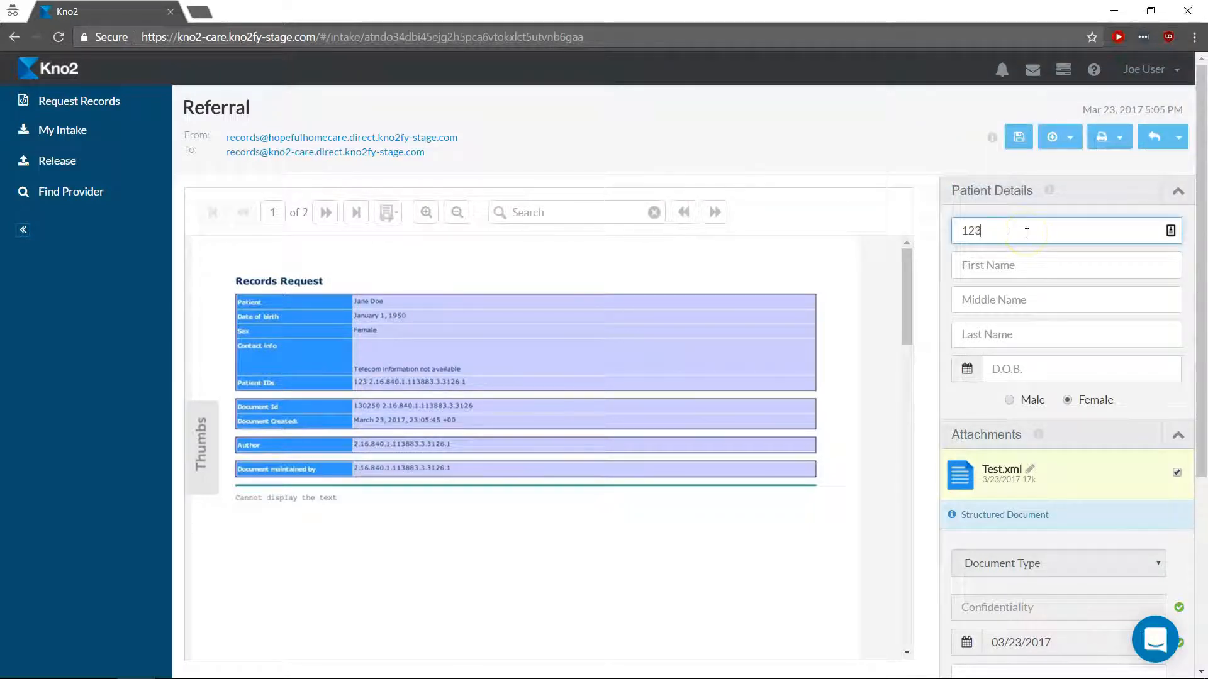
click(1066, 266)
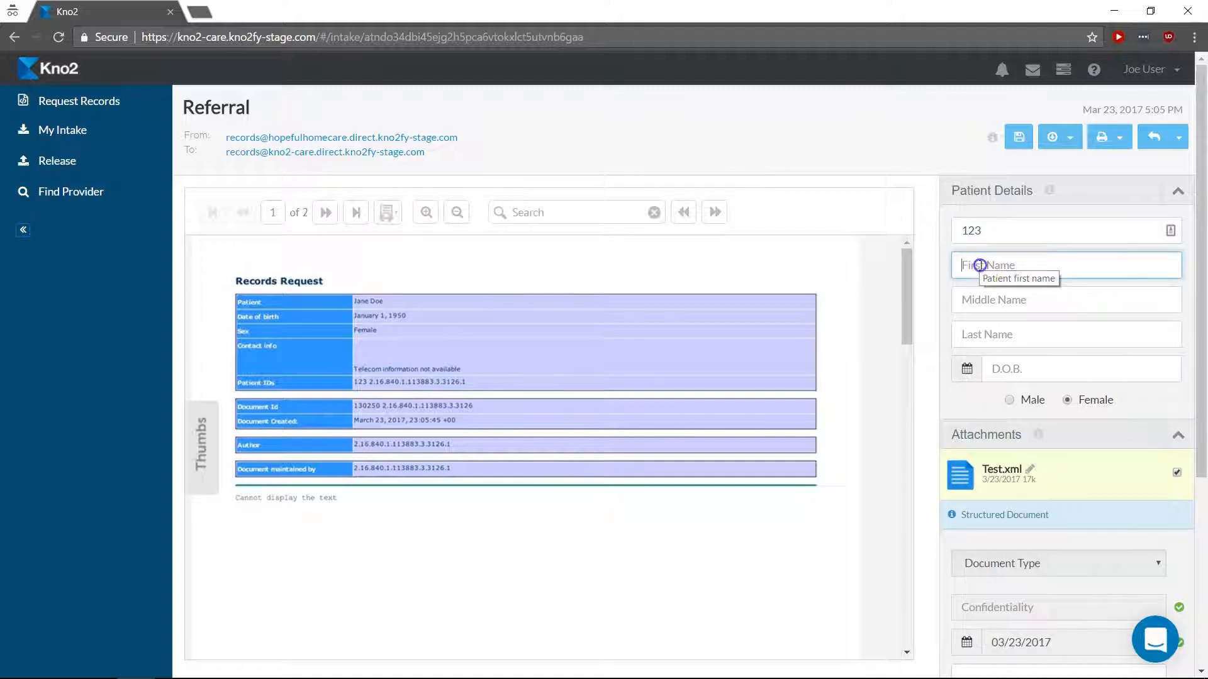
text(Jane)
click(1065, 333)
text(Doe)
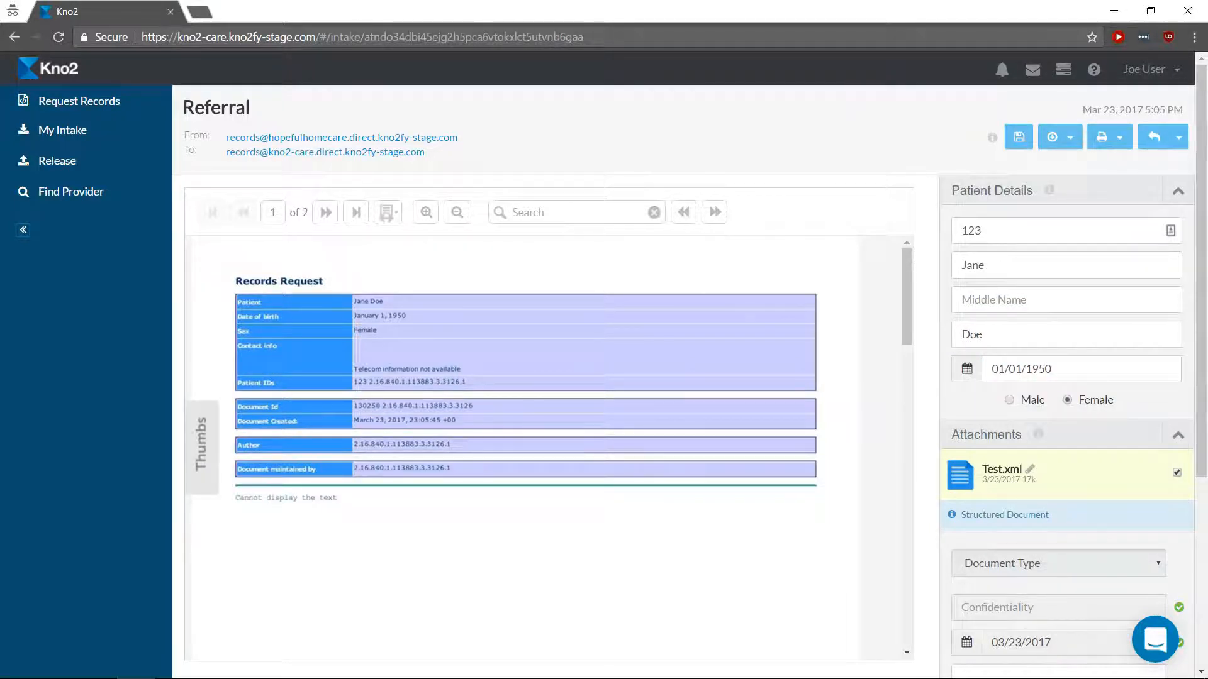
click(1058, 564)
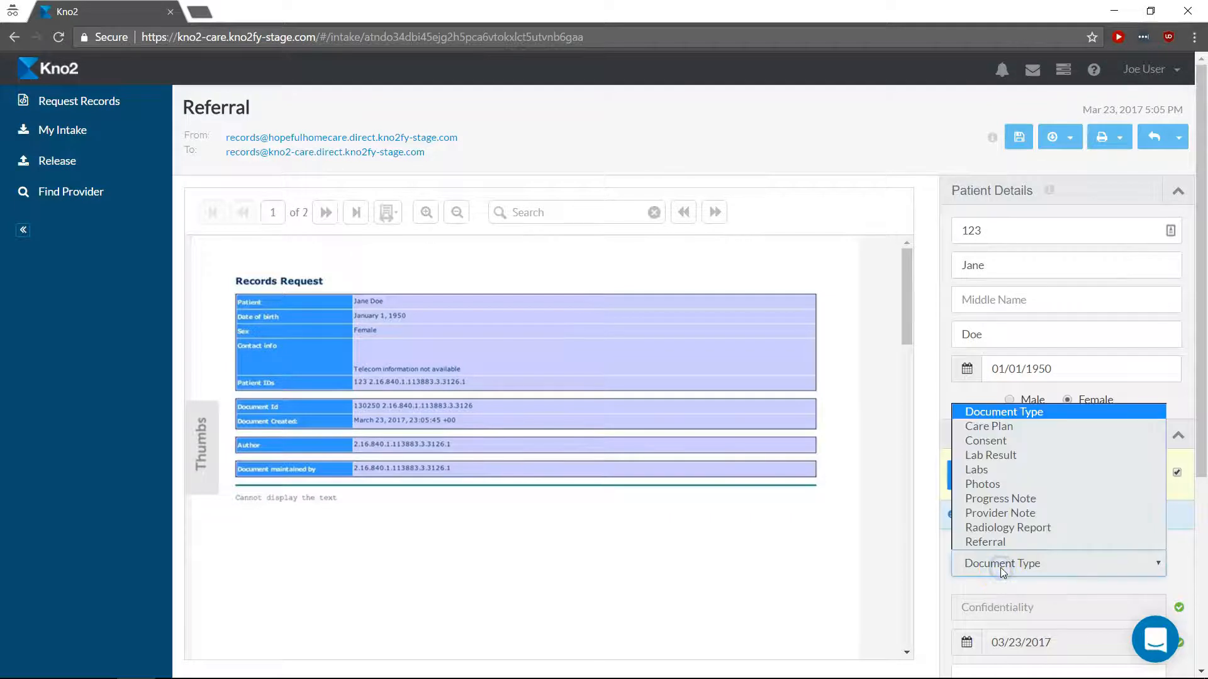
mouse_move(999, 541)
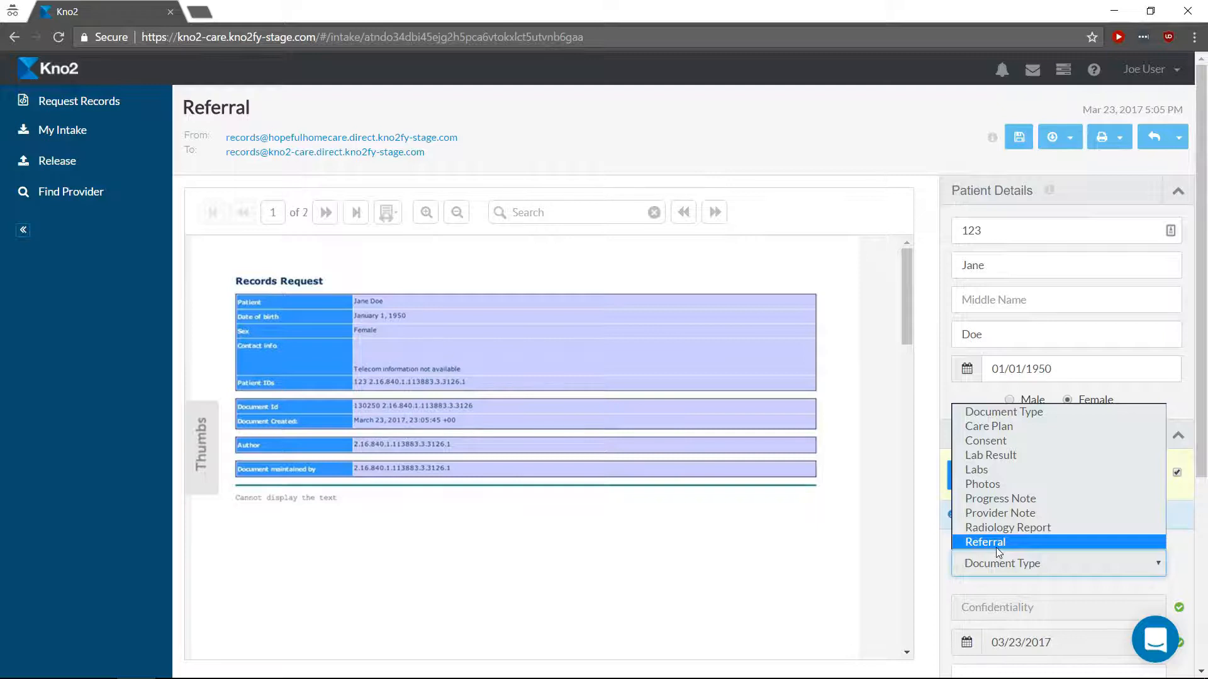
click(984, 541)
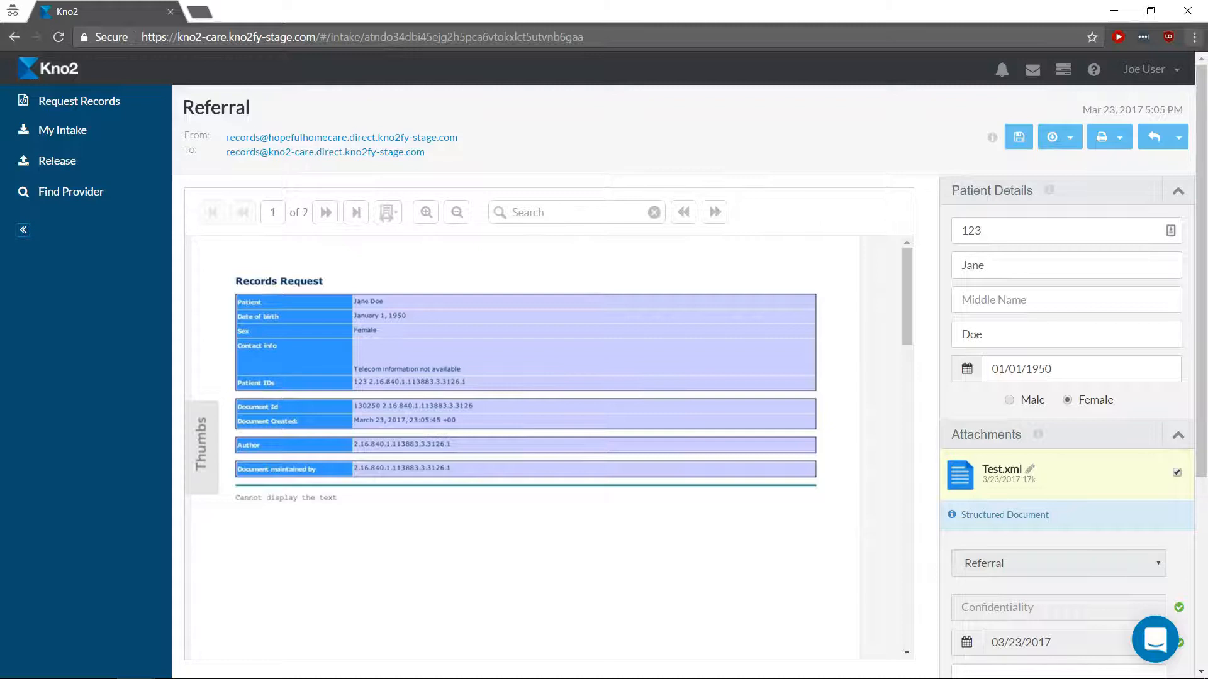
mouse_move(1018, 136)
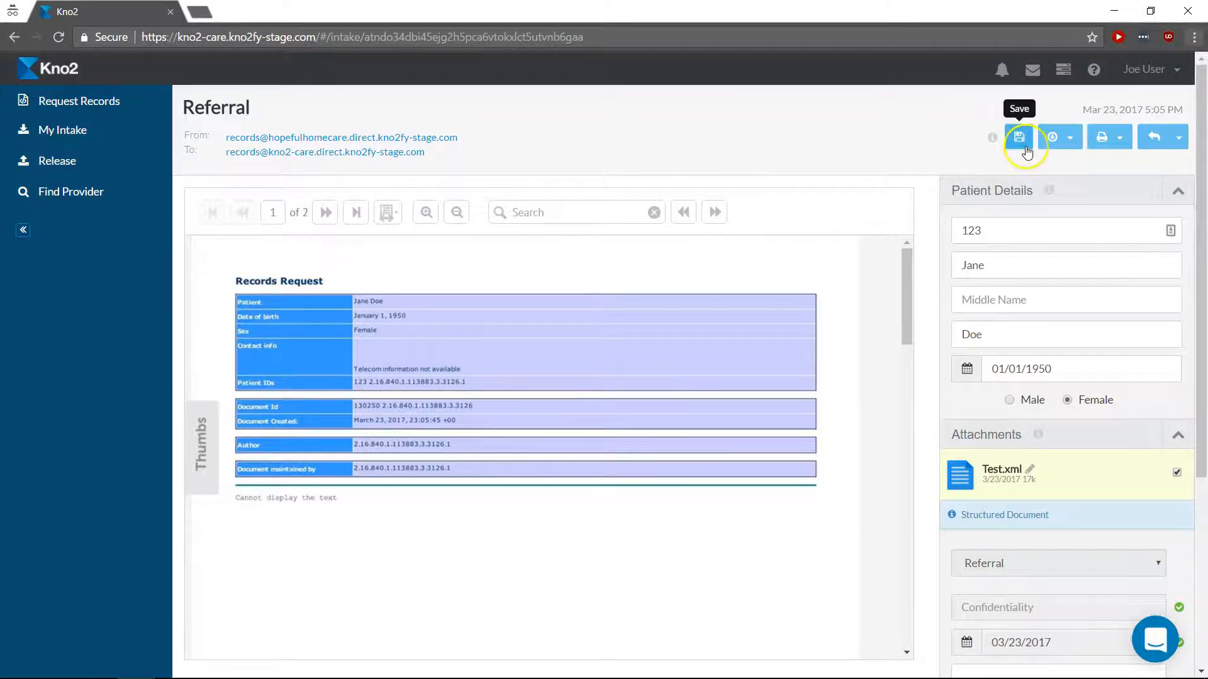
click(1017, 137)
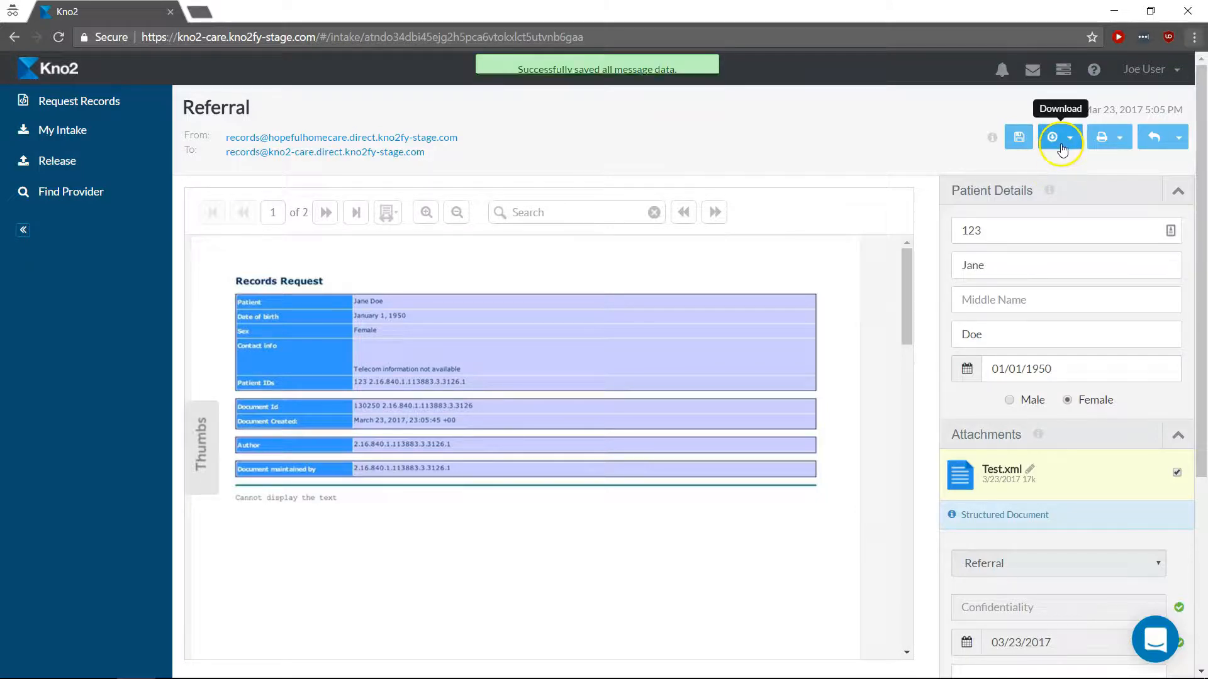
Export the attachment via Export with Kno2 as a Jane Doe referral PDF saved to C:\Kno2\.
click(1069, 138)
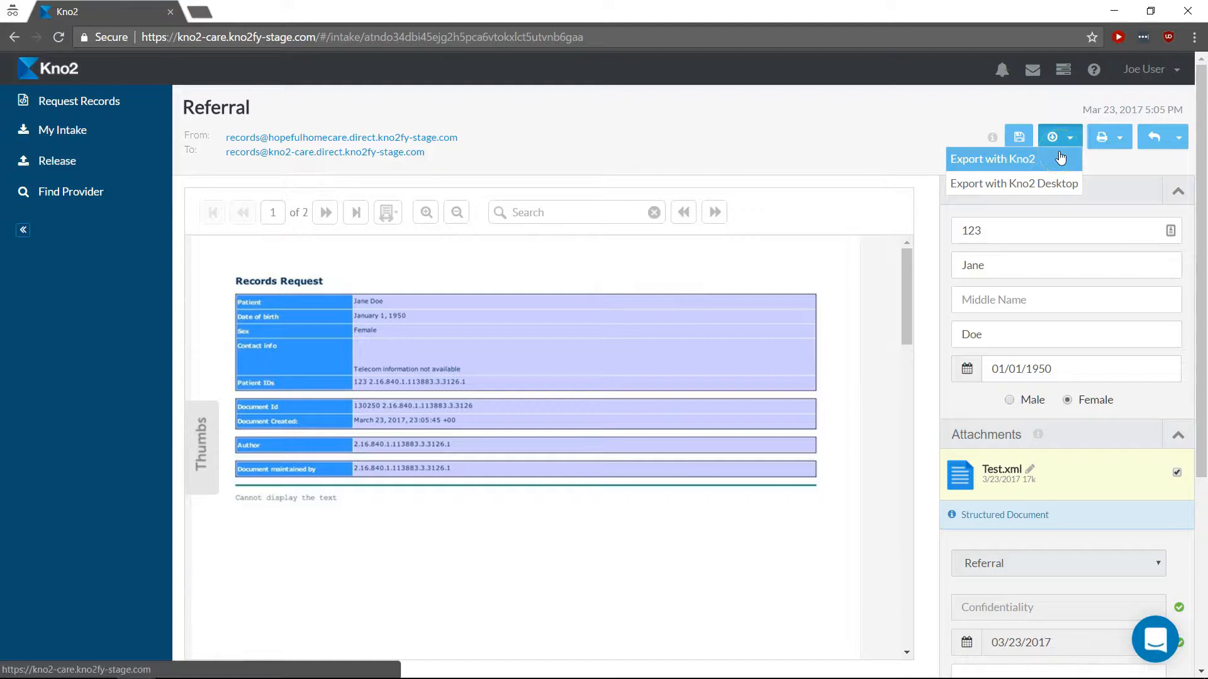
click(992, 158)
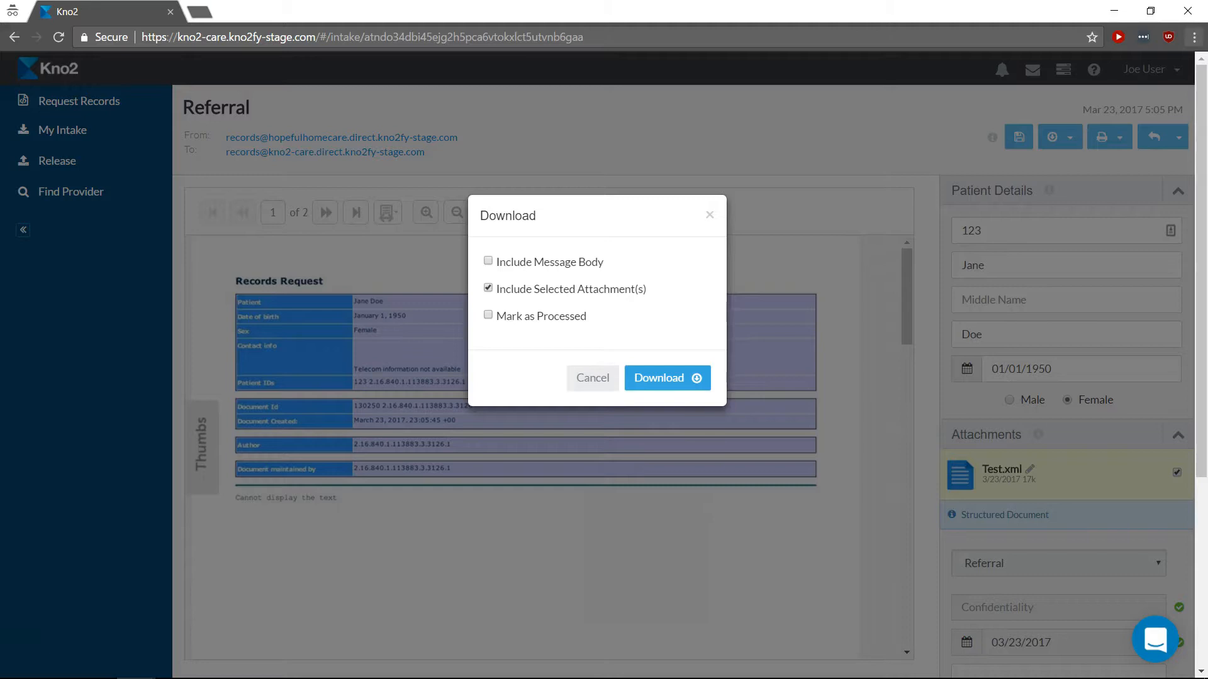
click(667, 378)
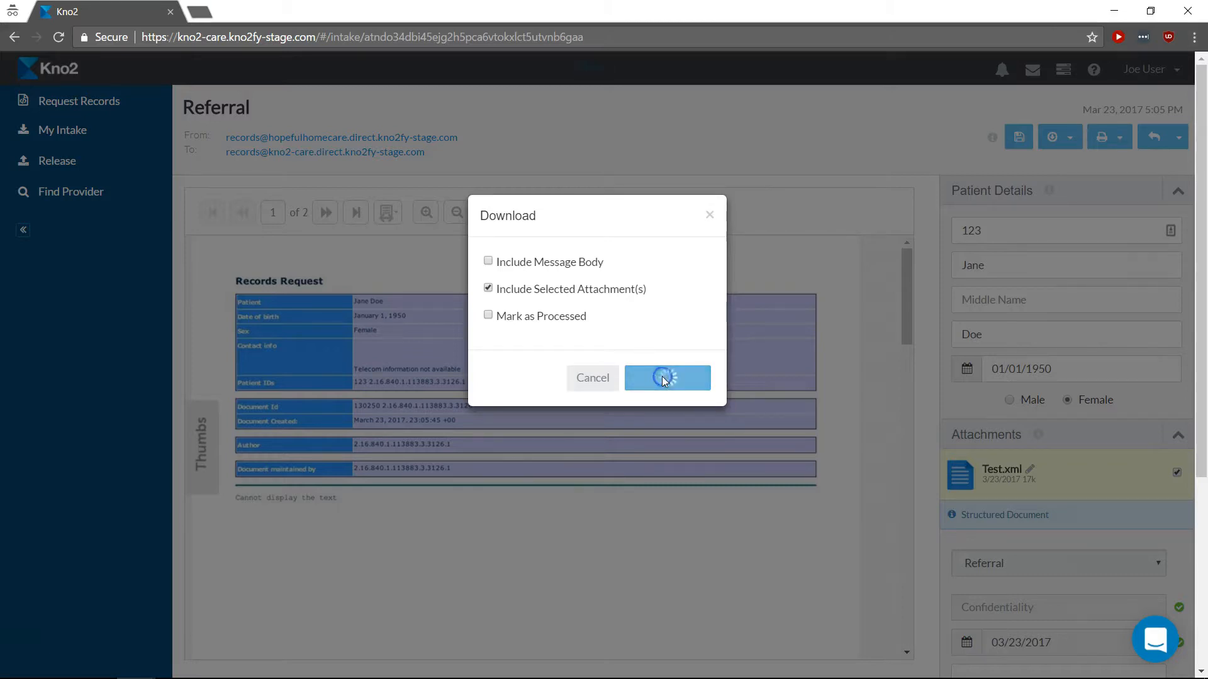
click(667, 377)
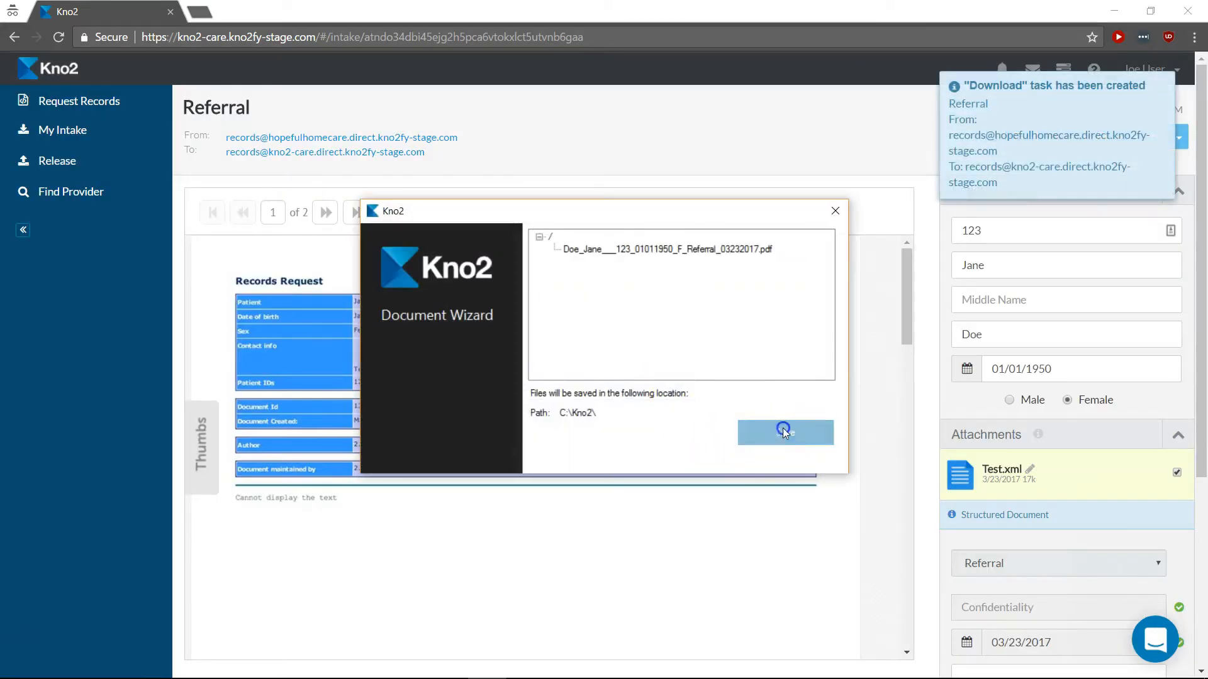